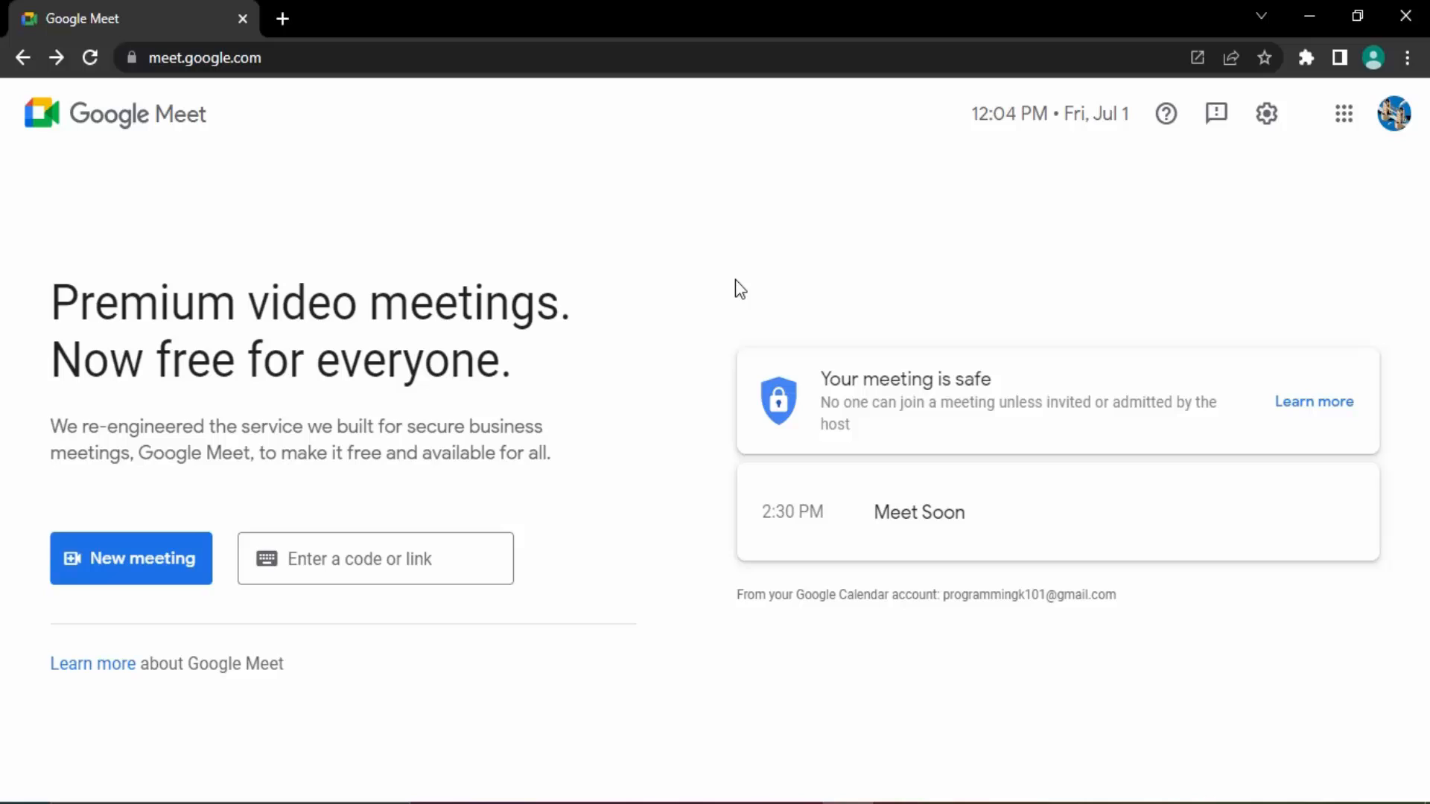
mouse_move(862, 474)
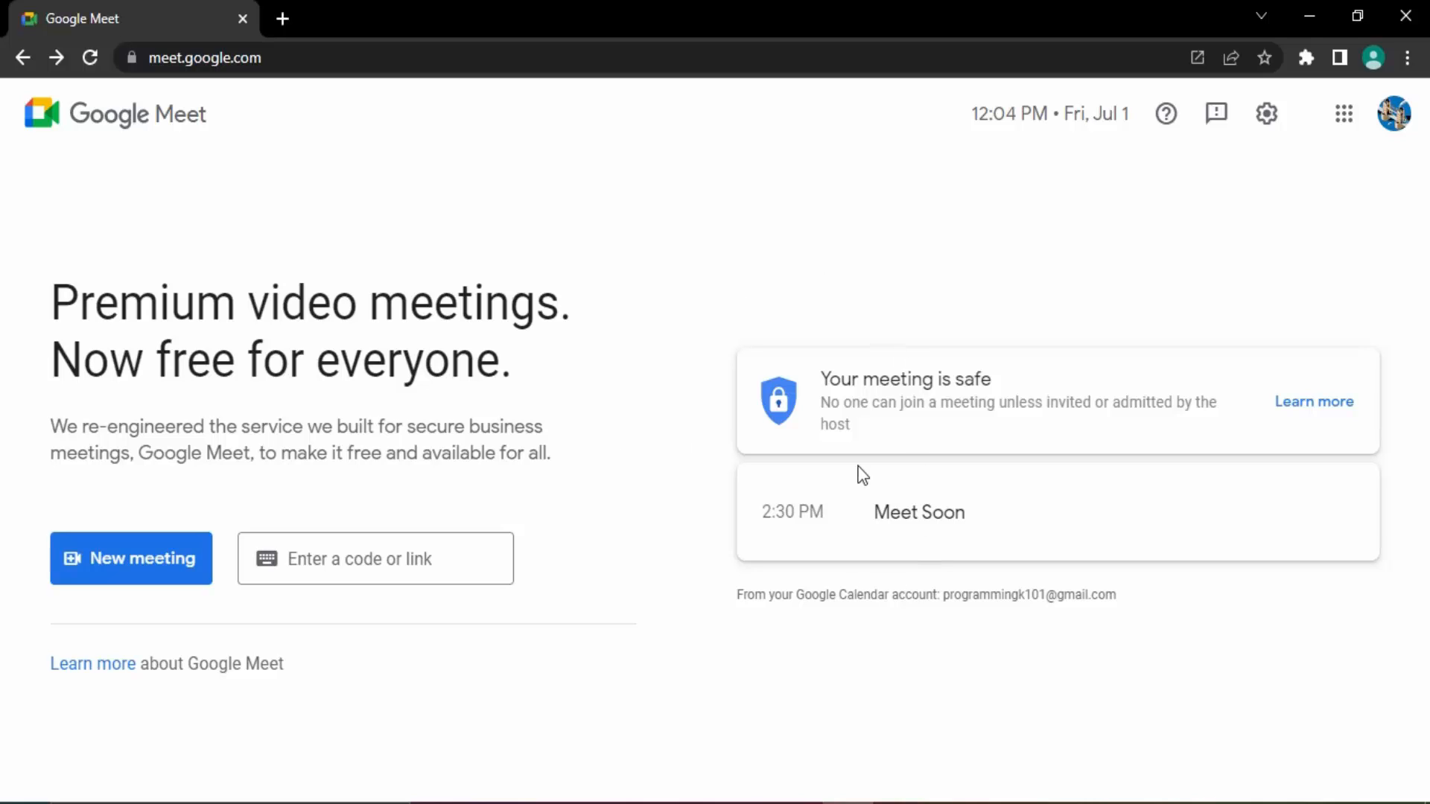
mouse_move(951, 550)
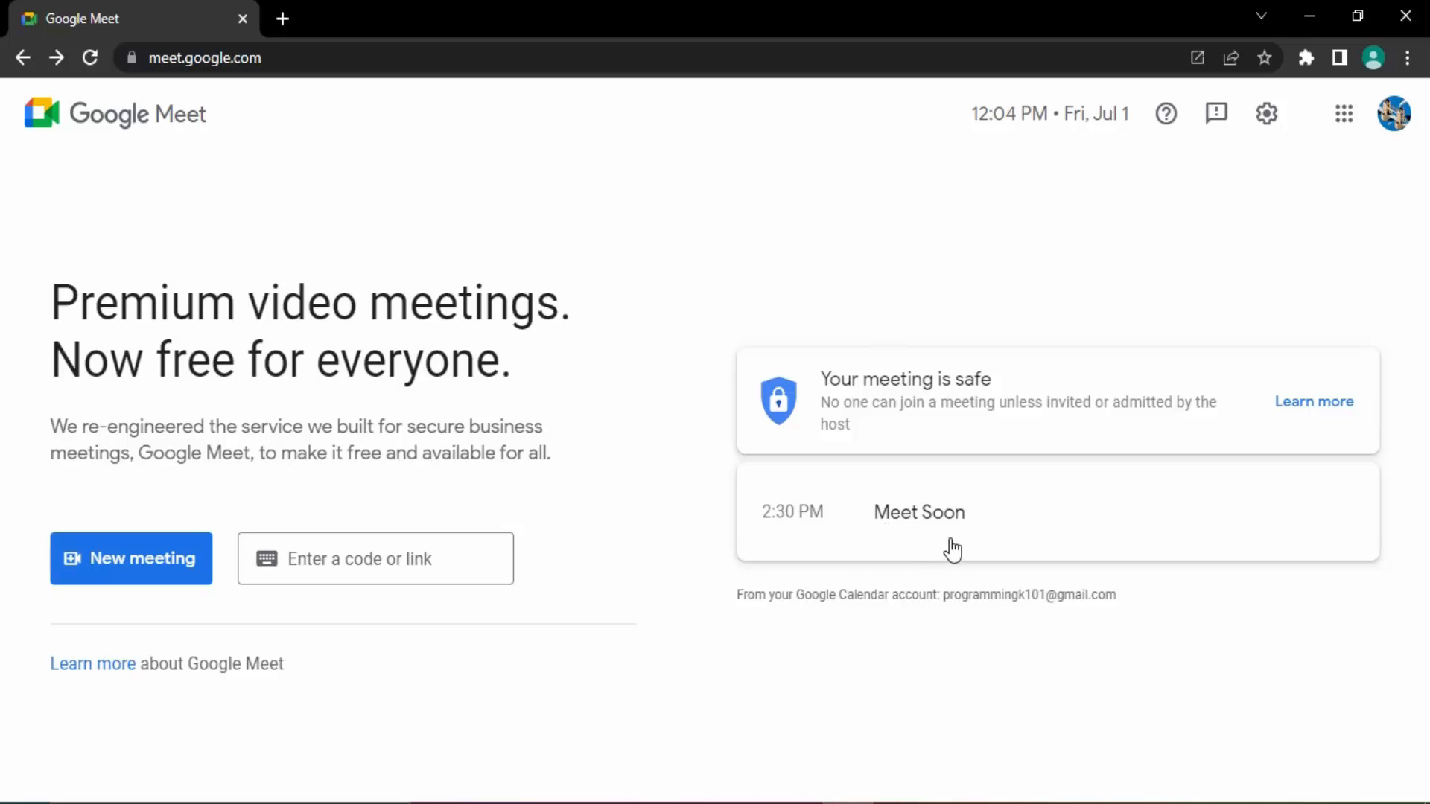
mouse_move(894, 532)
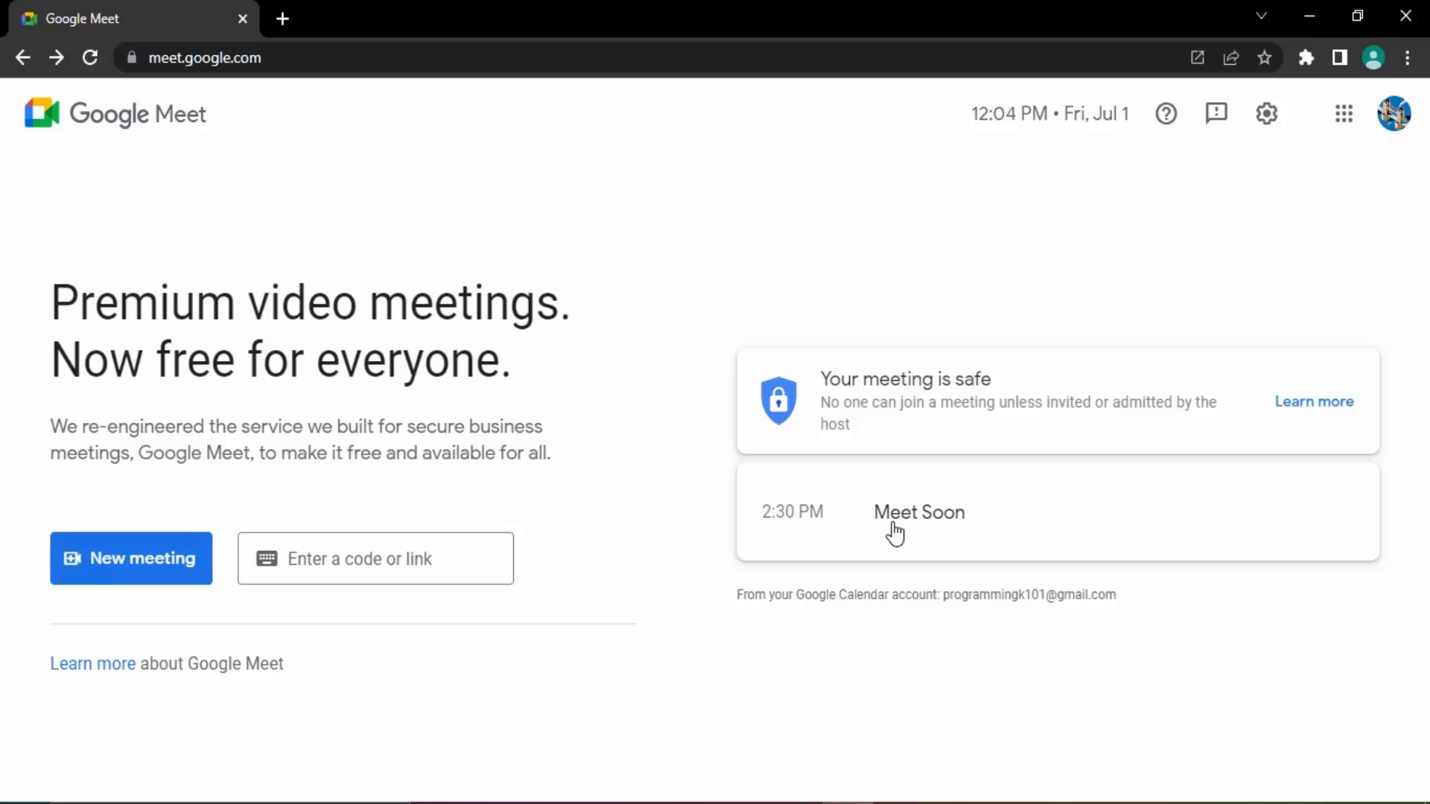
mouse_move(983, 561)
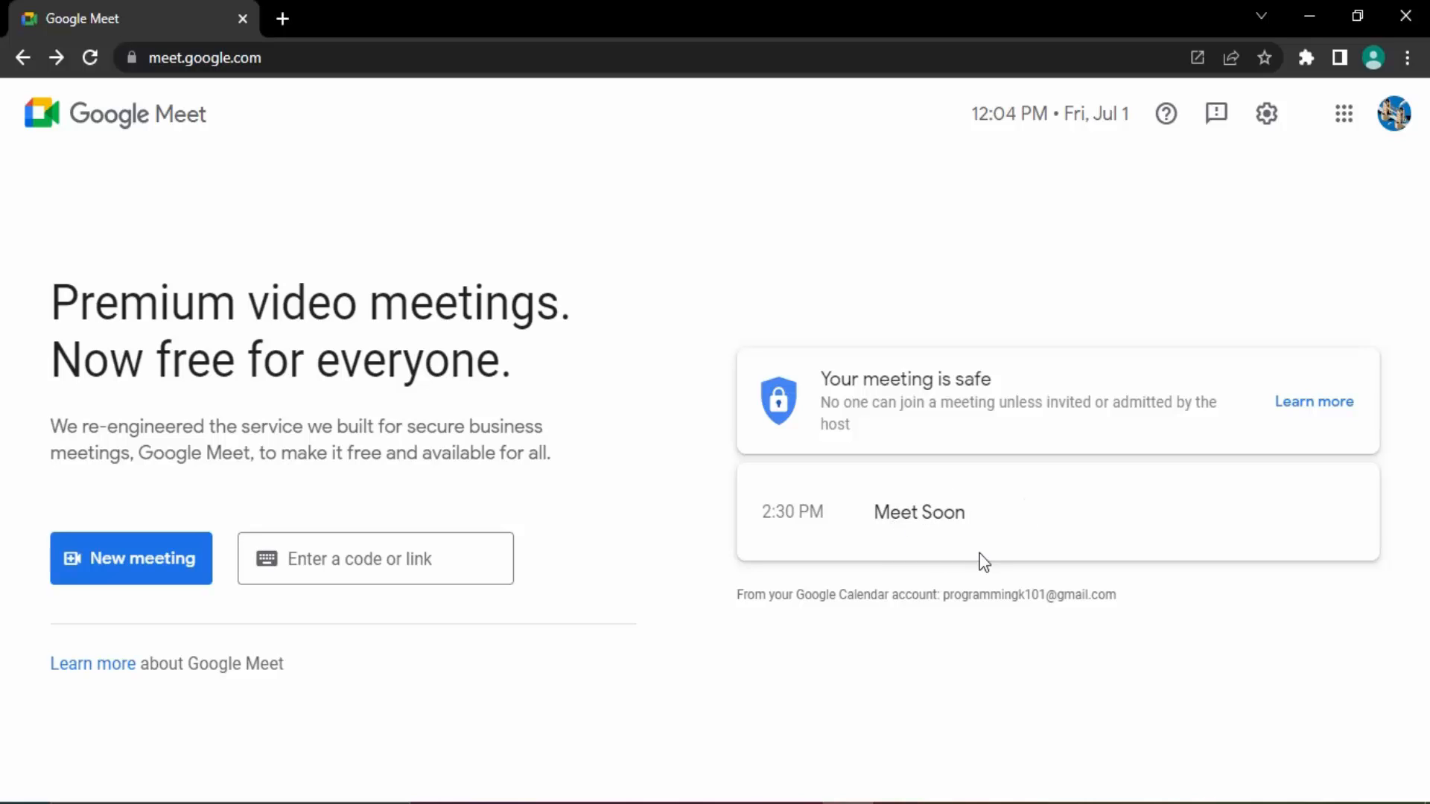
mouse_move(946, 531)
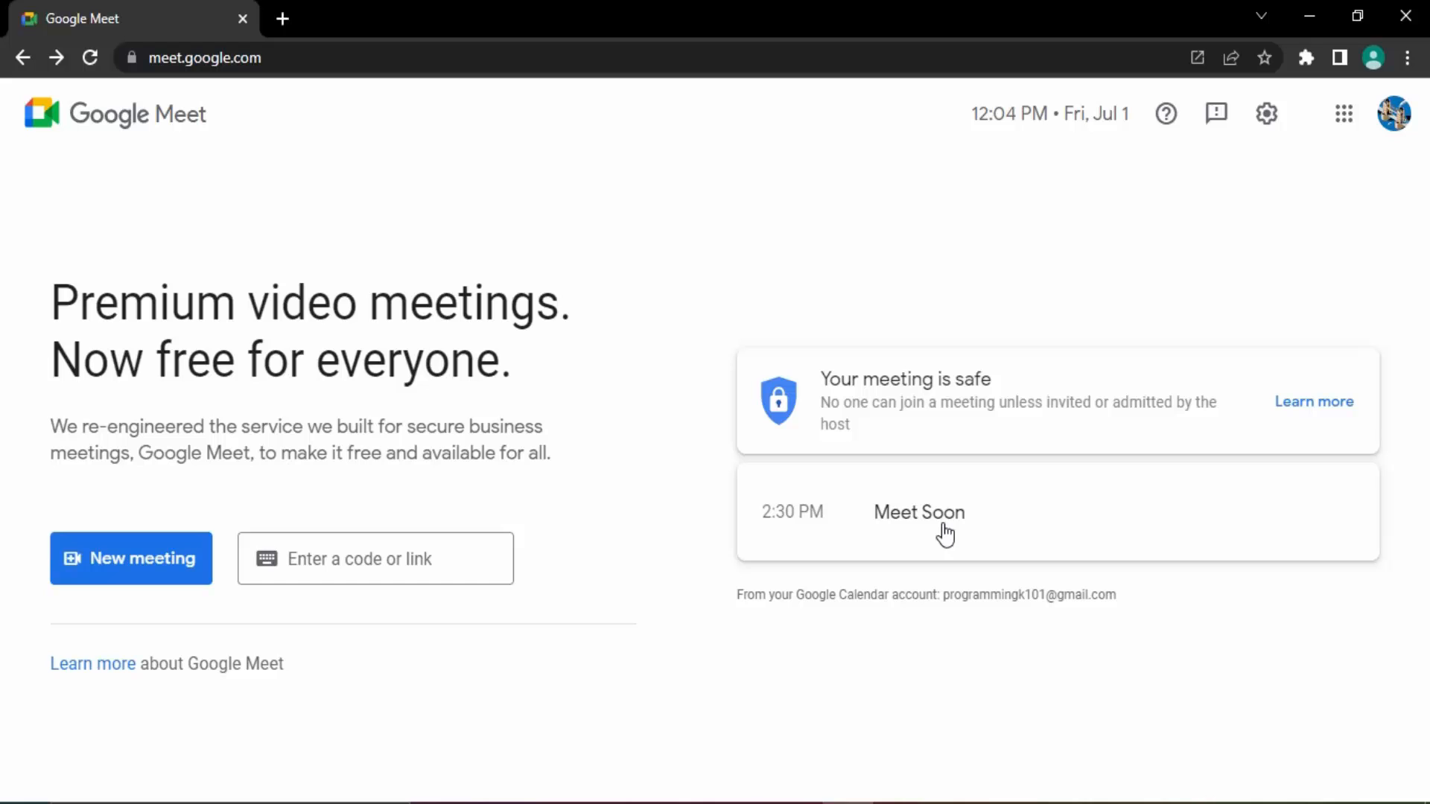
Open the Meet Soon pre-join lobby from the home page, then go back
left_click(918, 511)
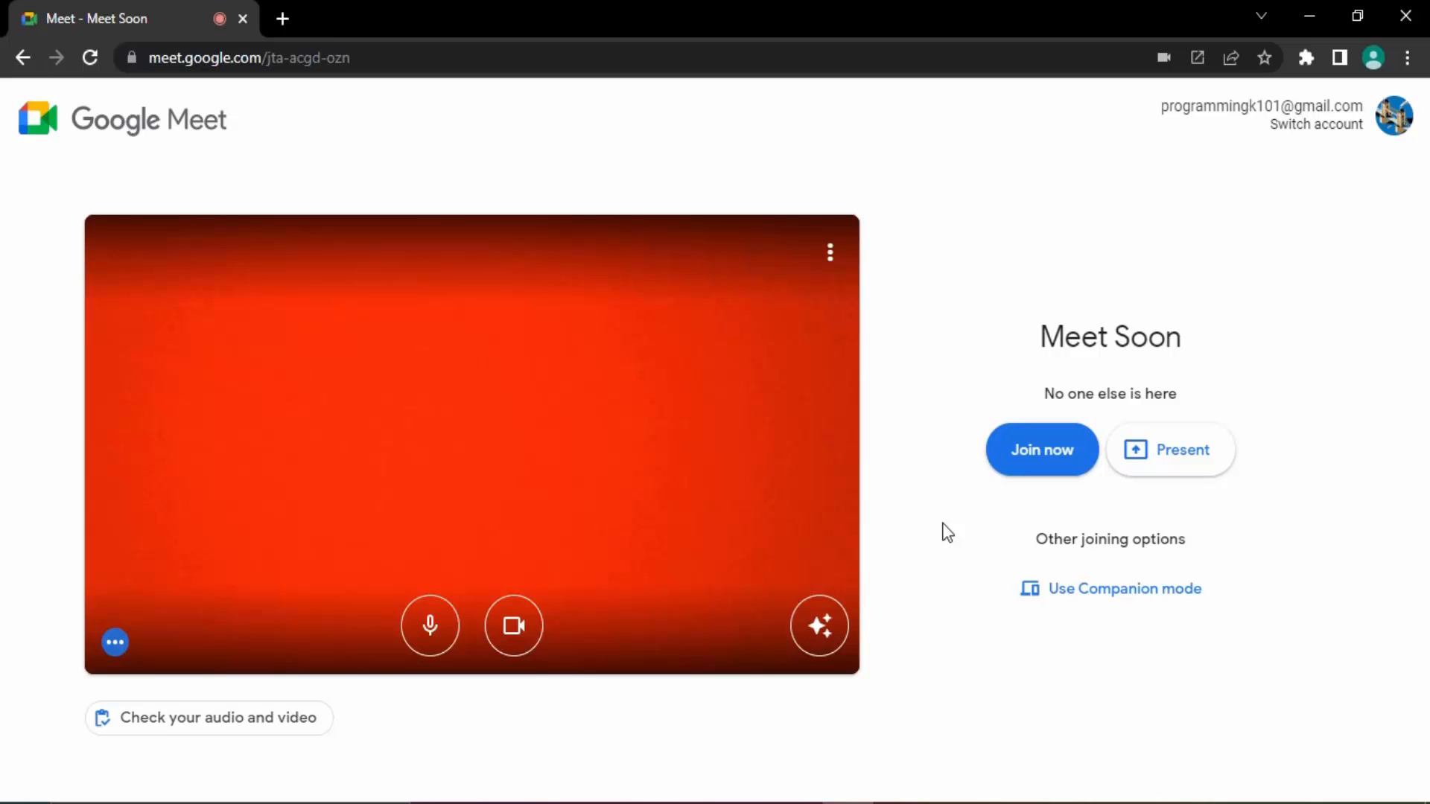
mouse_move(573, 9)
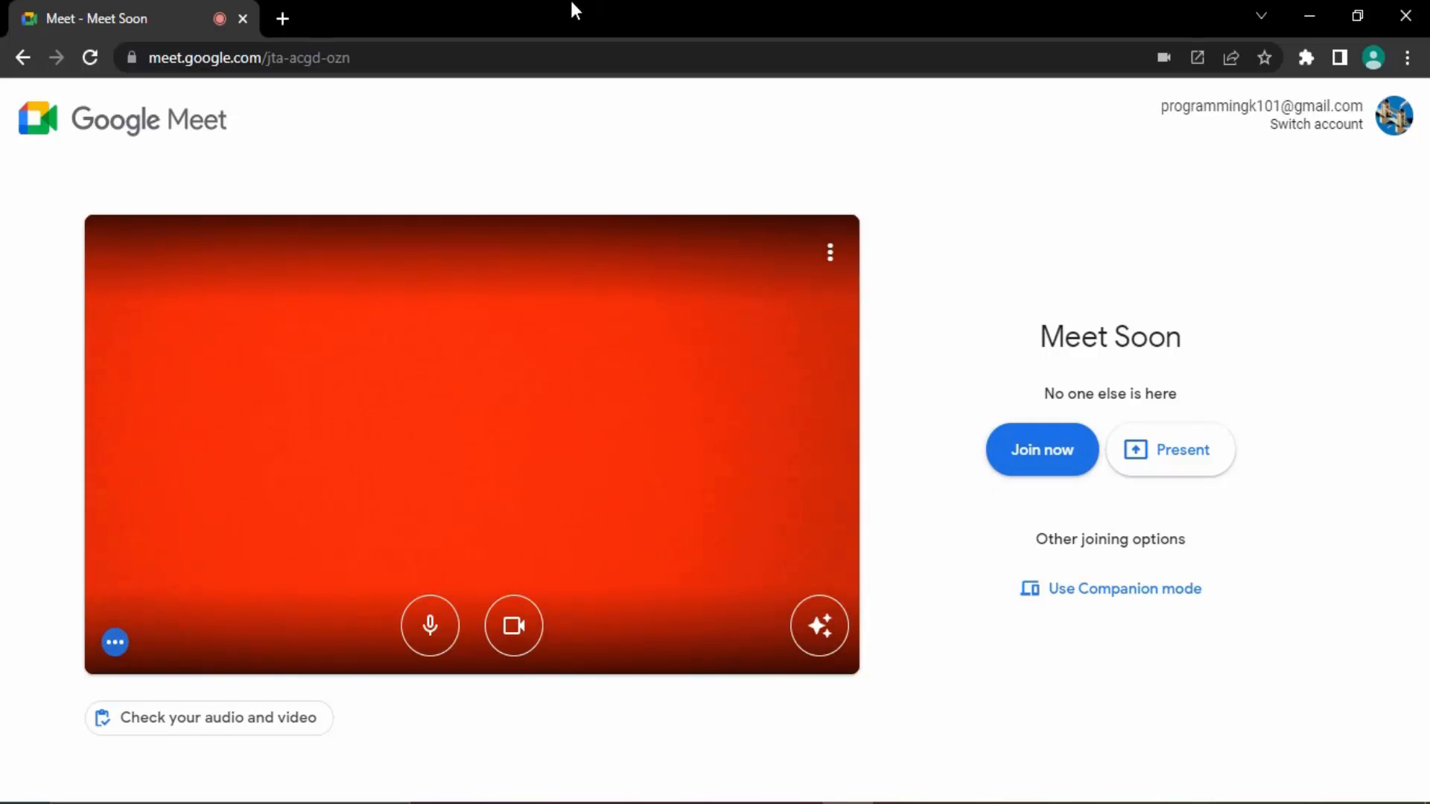
mouse_move(4, 30)
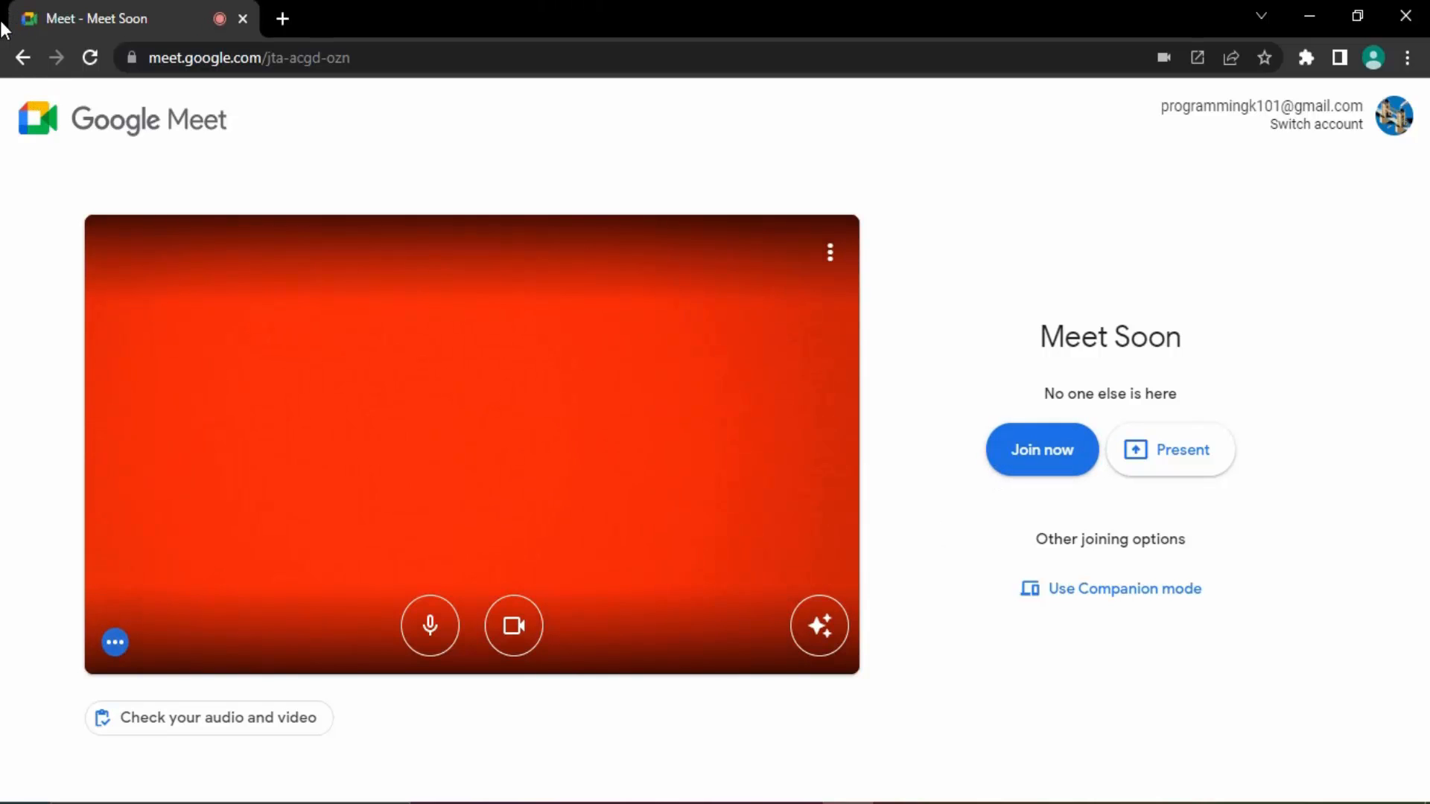
left_click(22, 57)
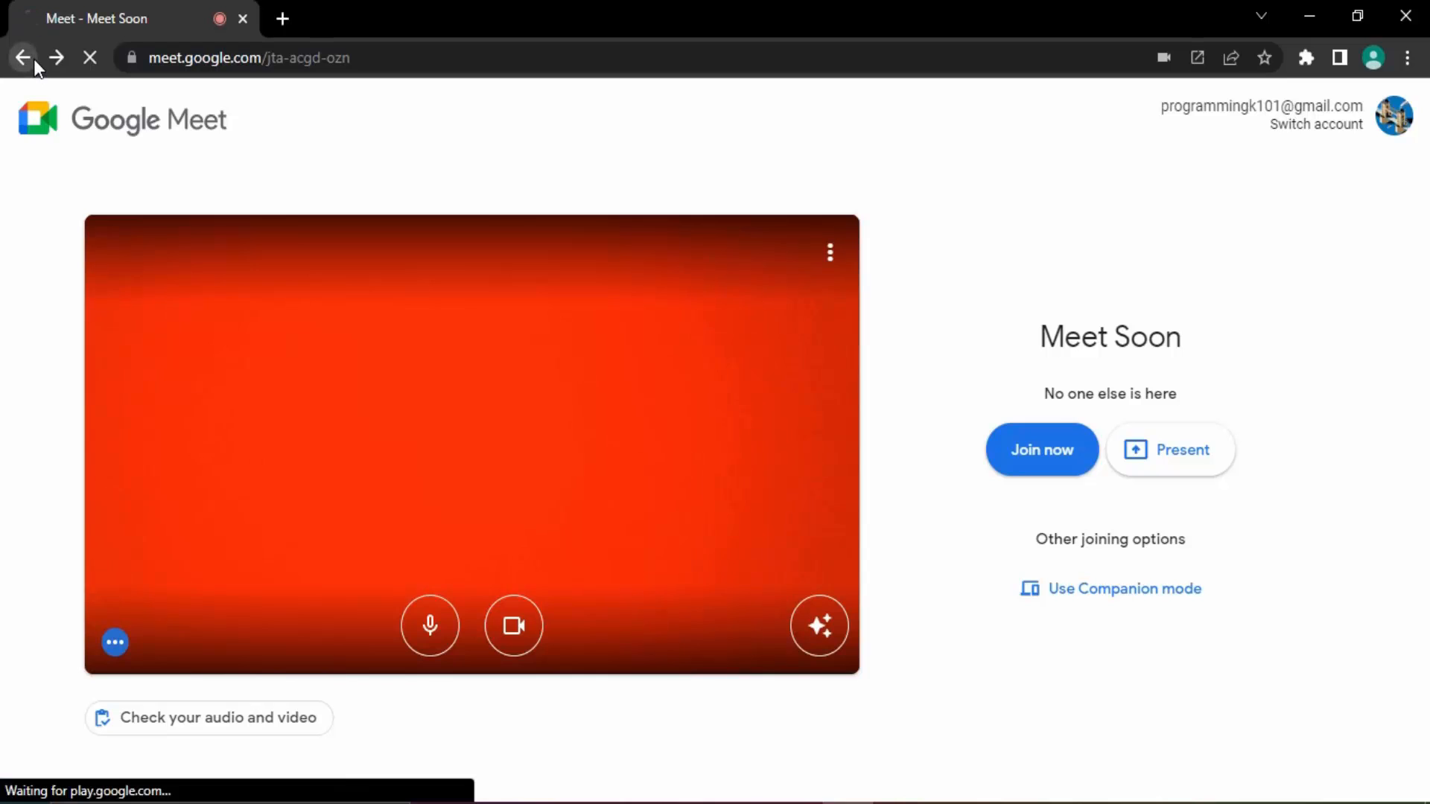
Return to the Google Meet home page listing the 2:30 PM Meet Soon meeting
left_click(23, 58)
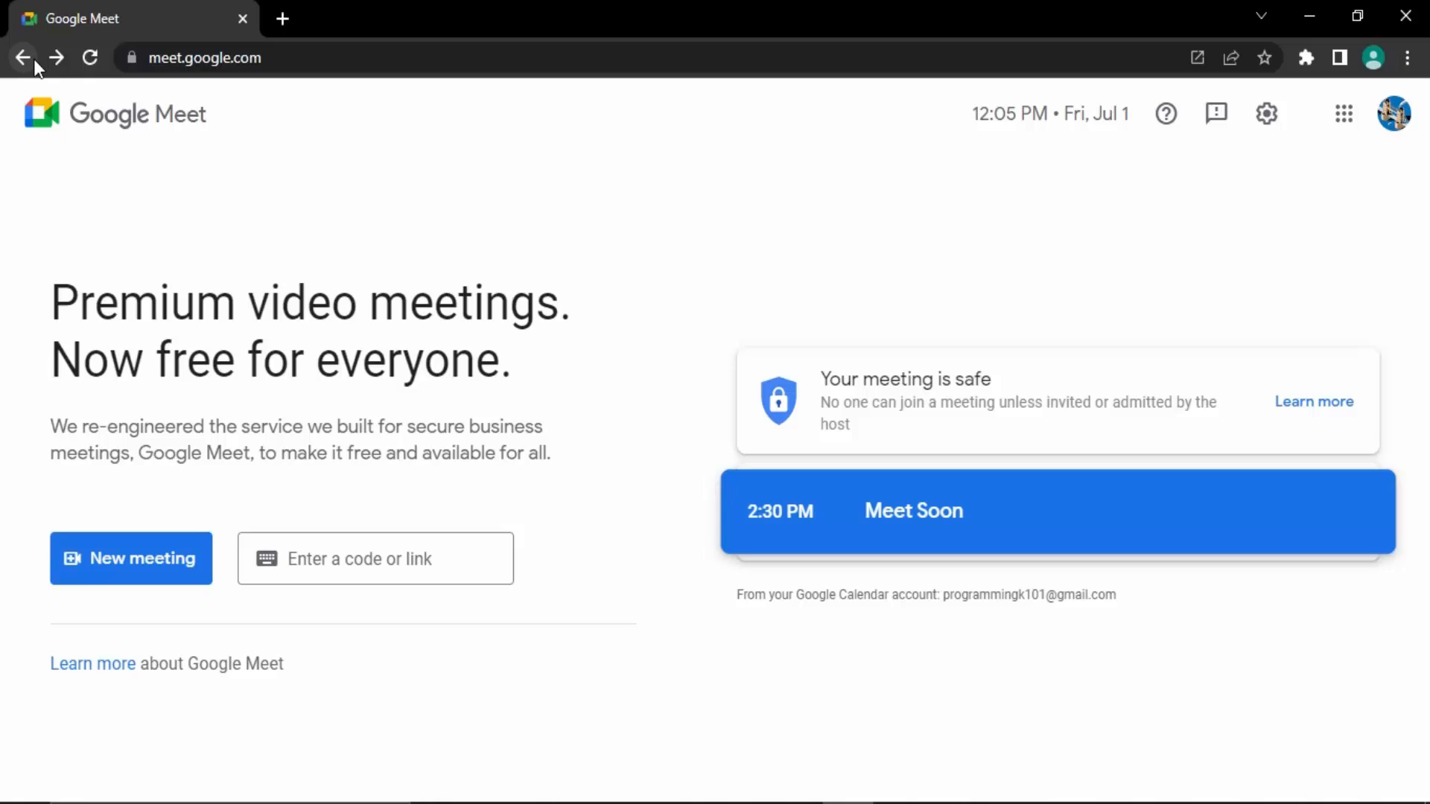
mouse_move(707, 195)
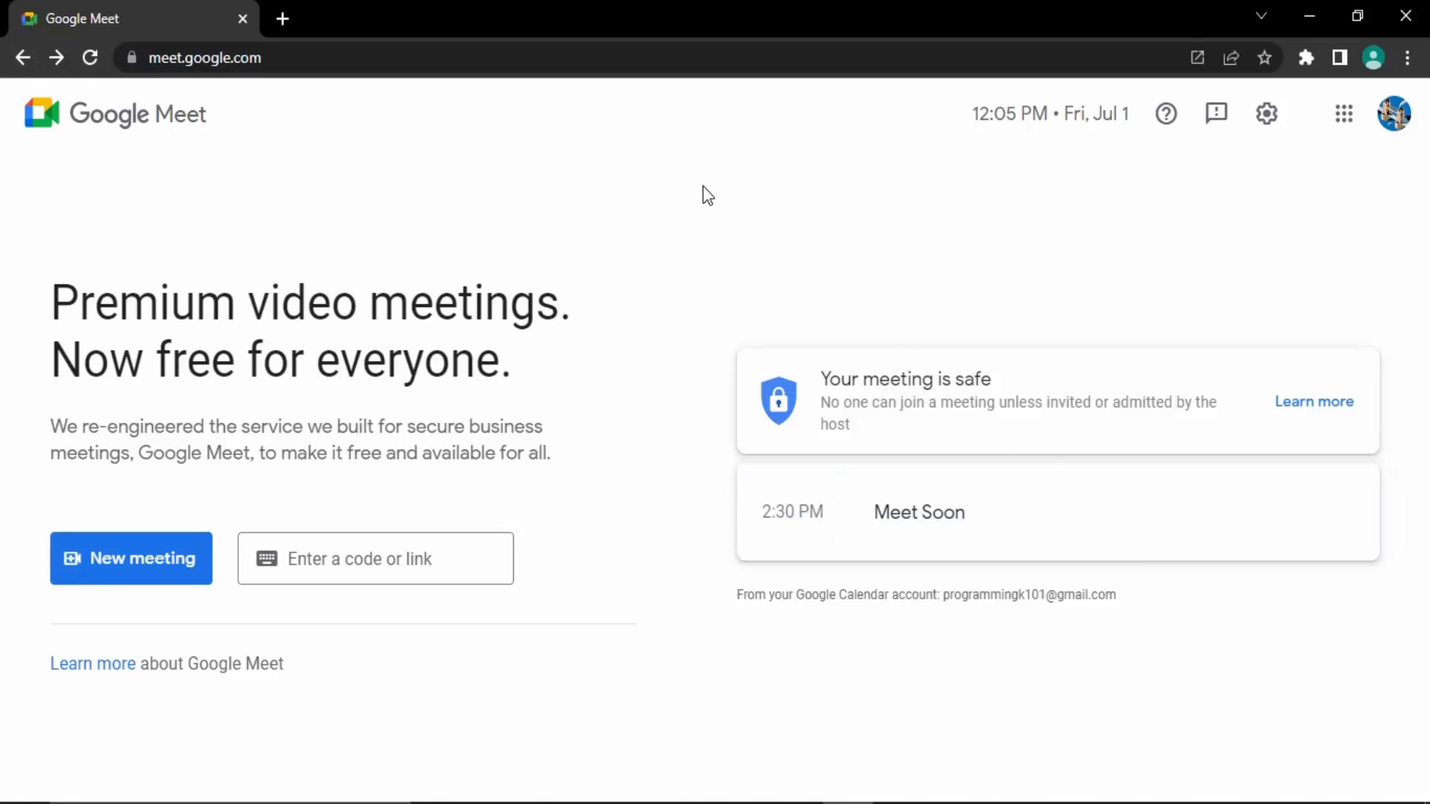
mouse_move(677, 212)
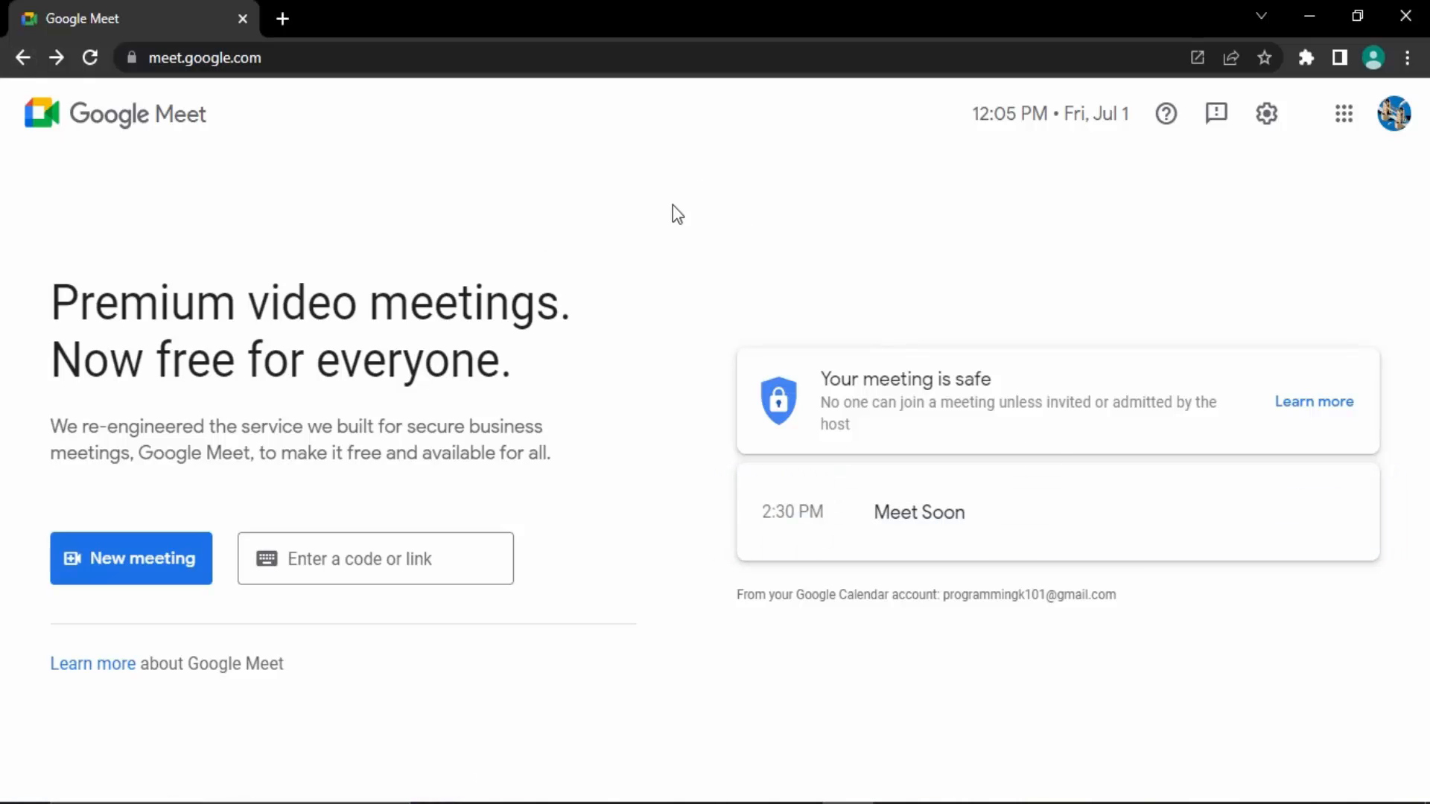
mouse_move(283, 18)
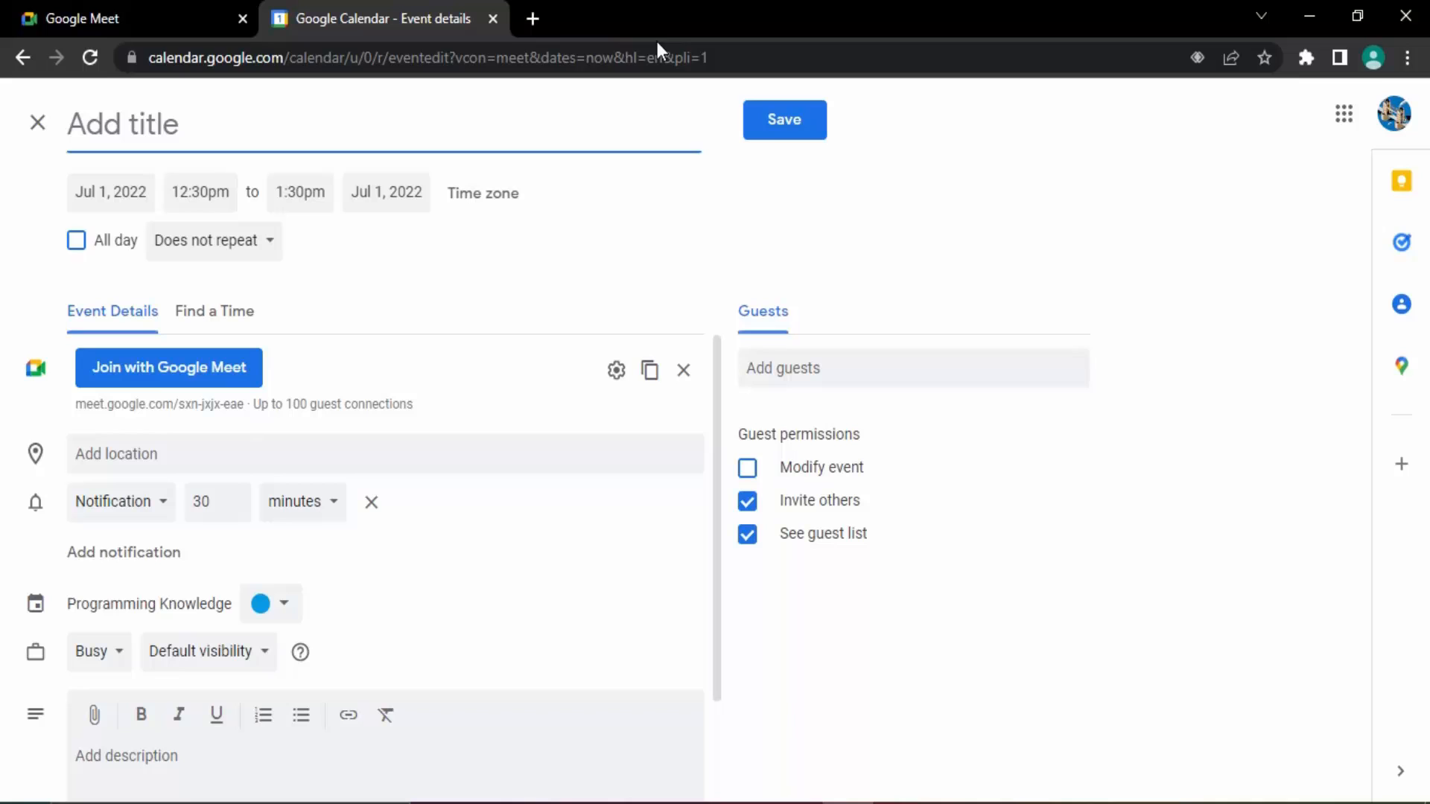
Discard the blank event and open the July 1, 2022 day view
left_click(410, 57)
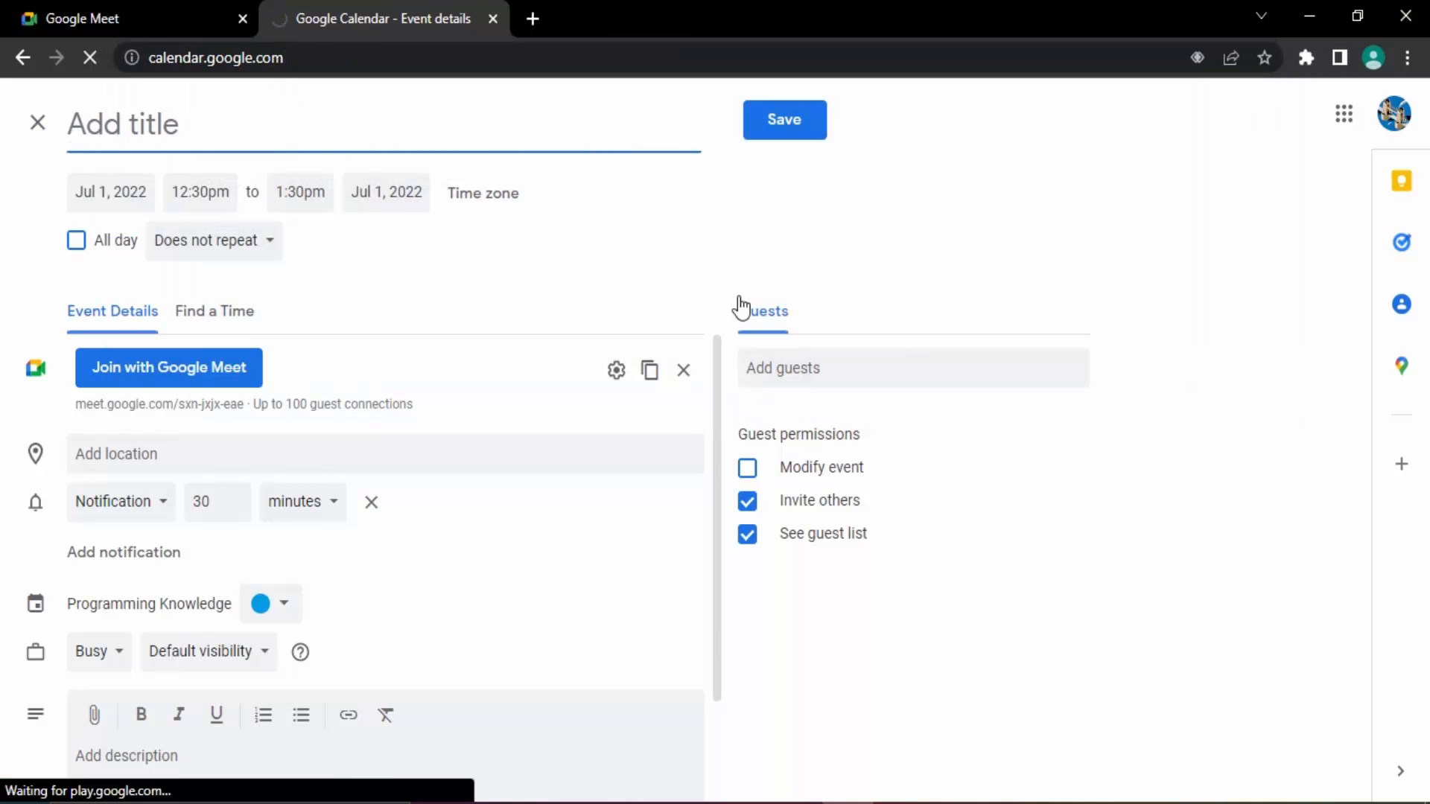
left_click(37, 121)
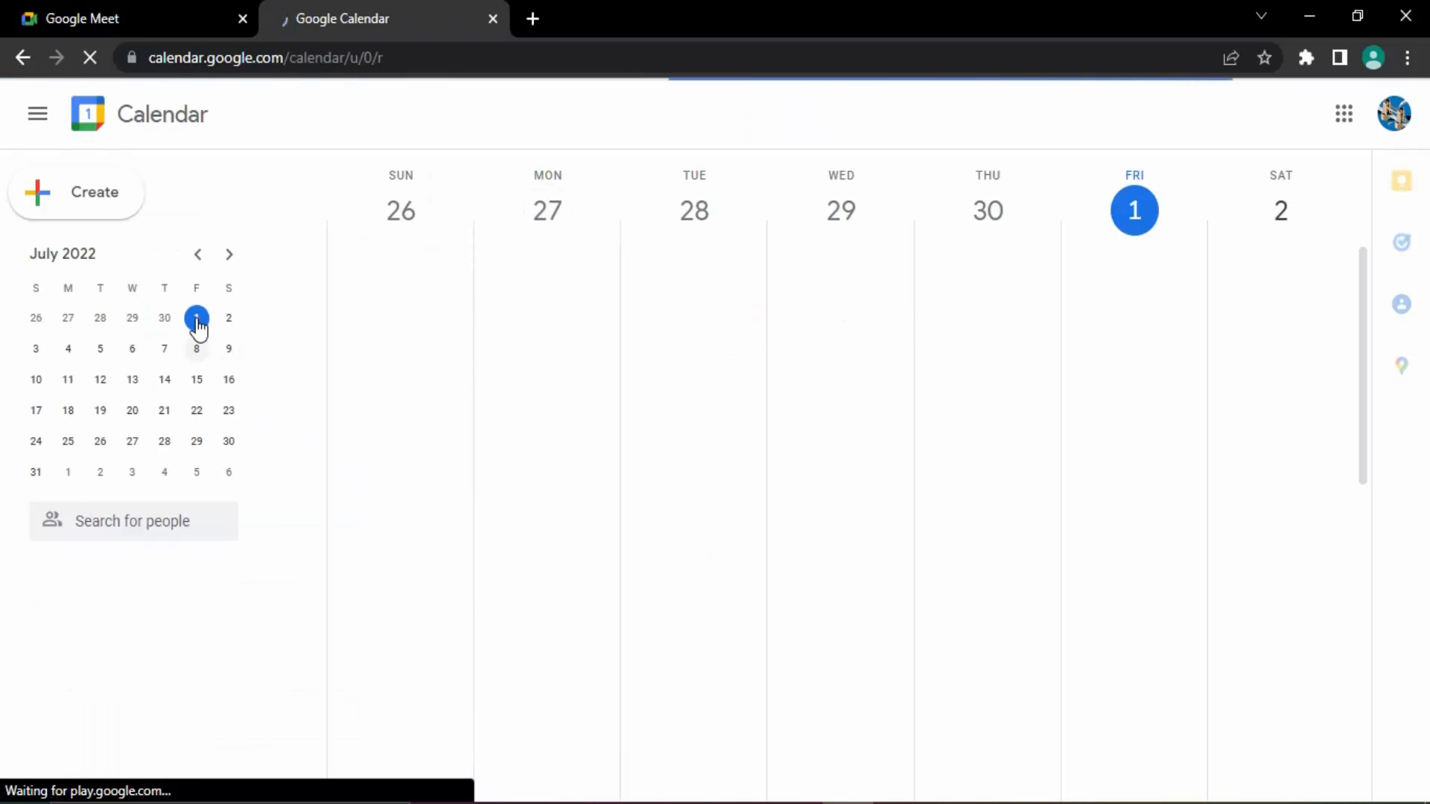
left_click(196, 317)
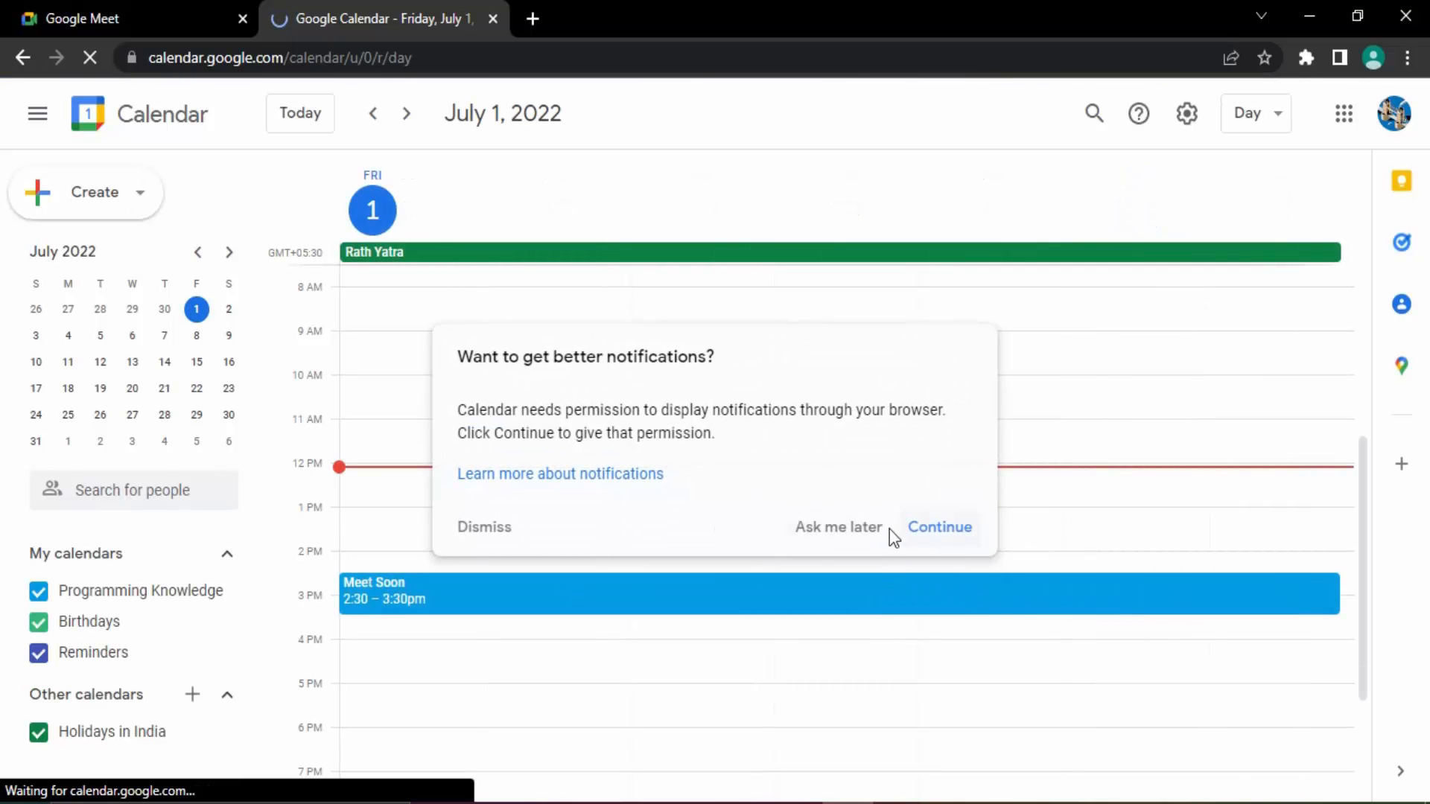
Defer notifications, open the 2:30–3:30pm Meet Soon event, and delete it
left_click(938, 527)
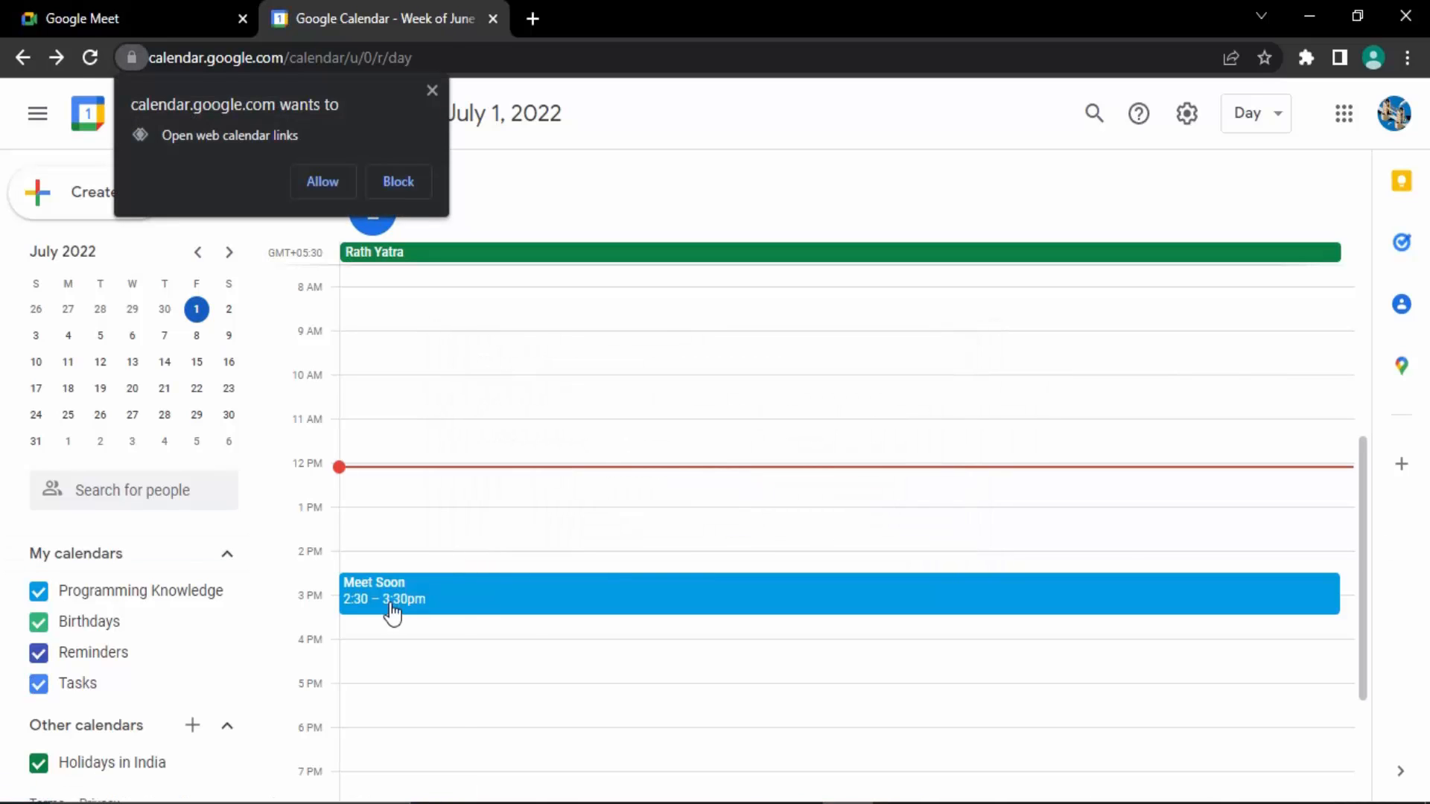
left_click(392, 598)
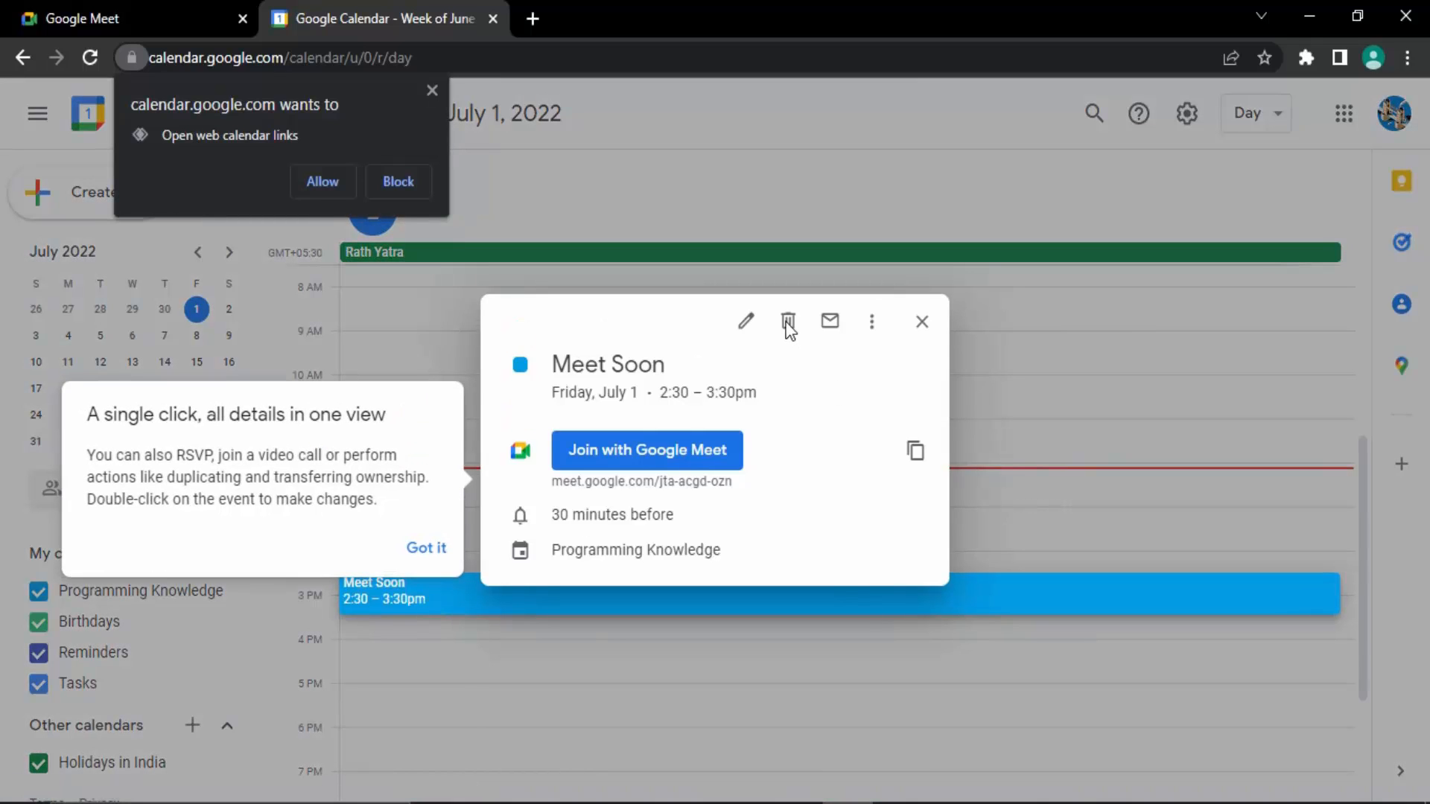
mouse_move(791, 329)
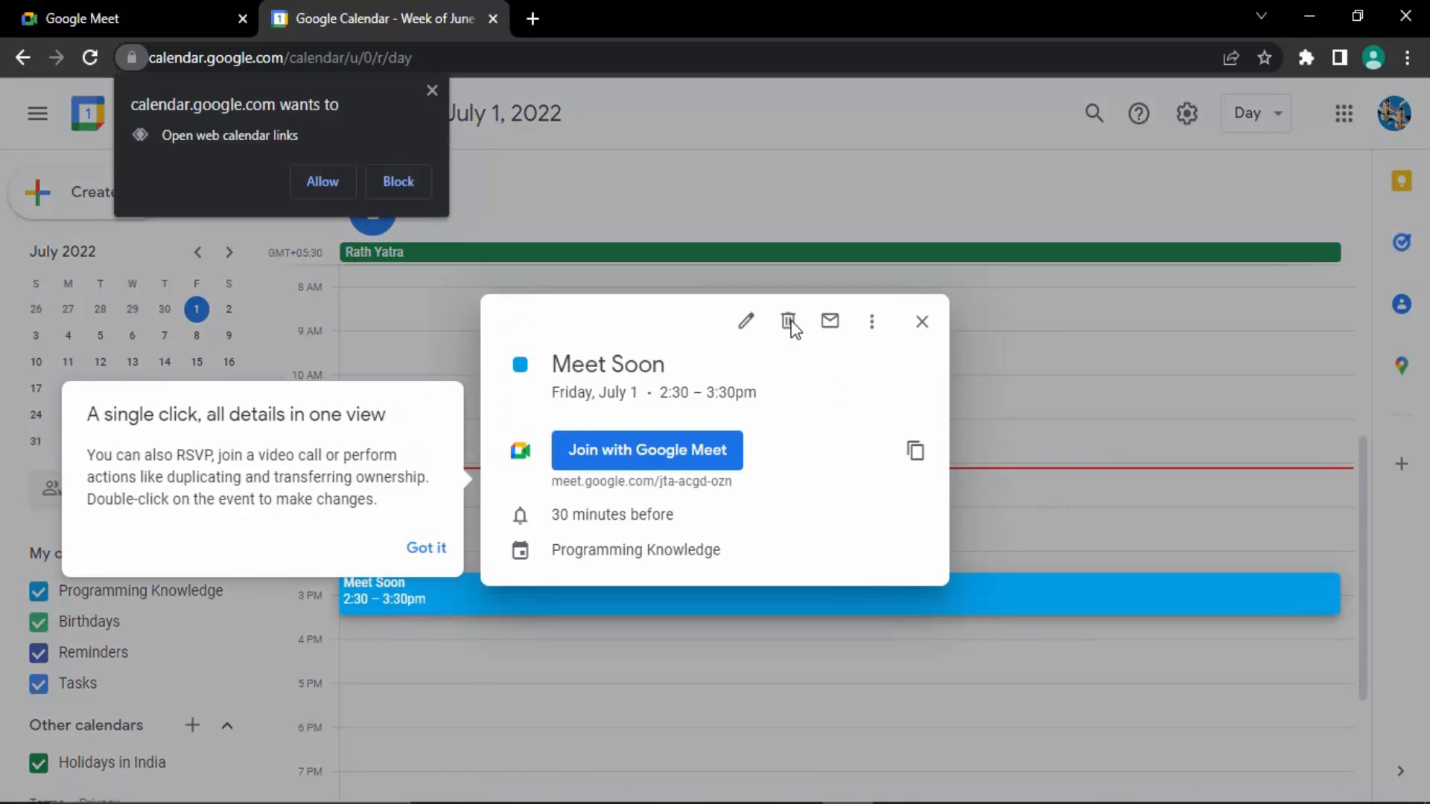
mouse_move(412, 543)
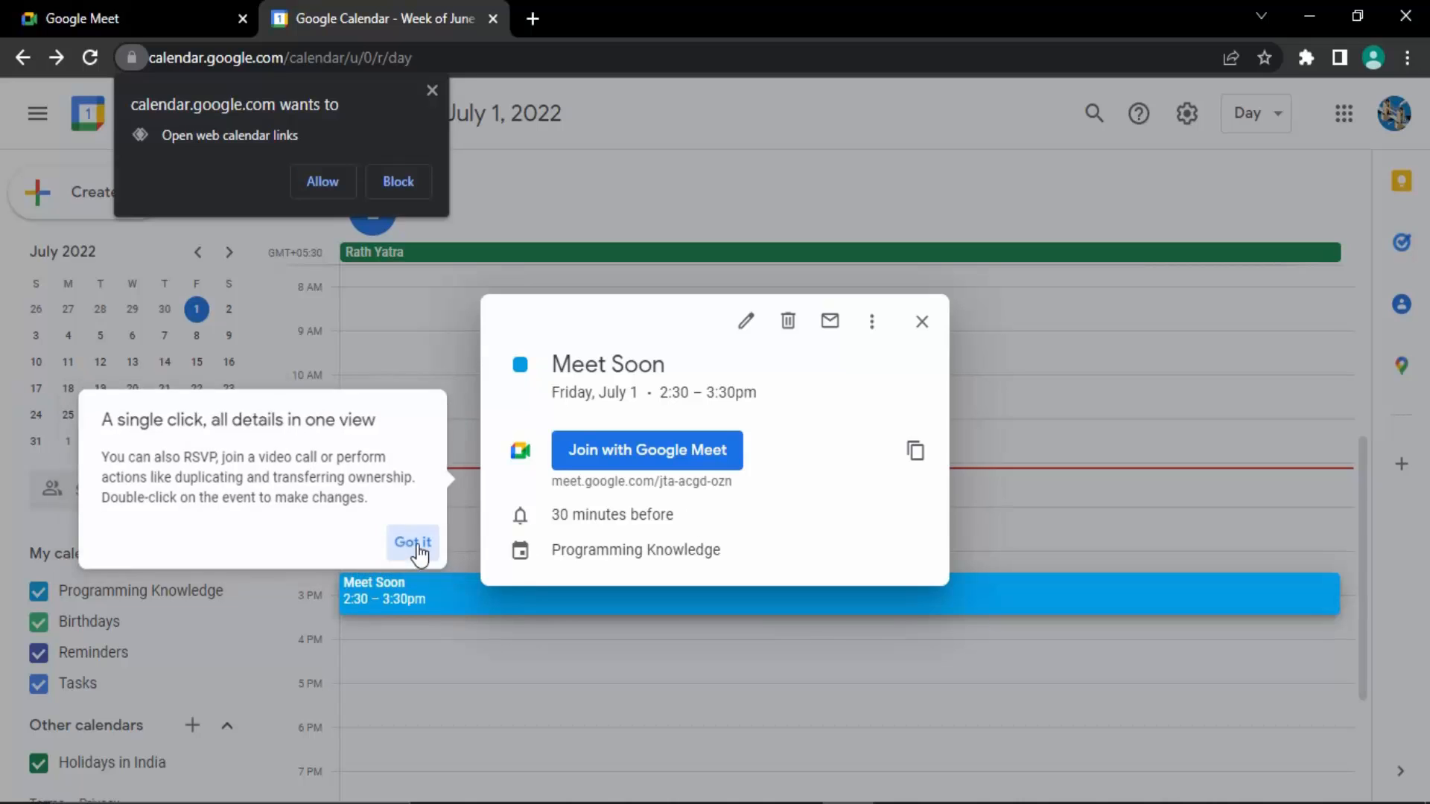
left_click(411, 542)
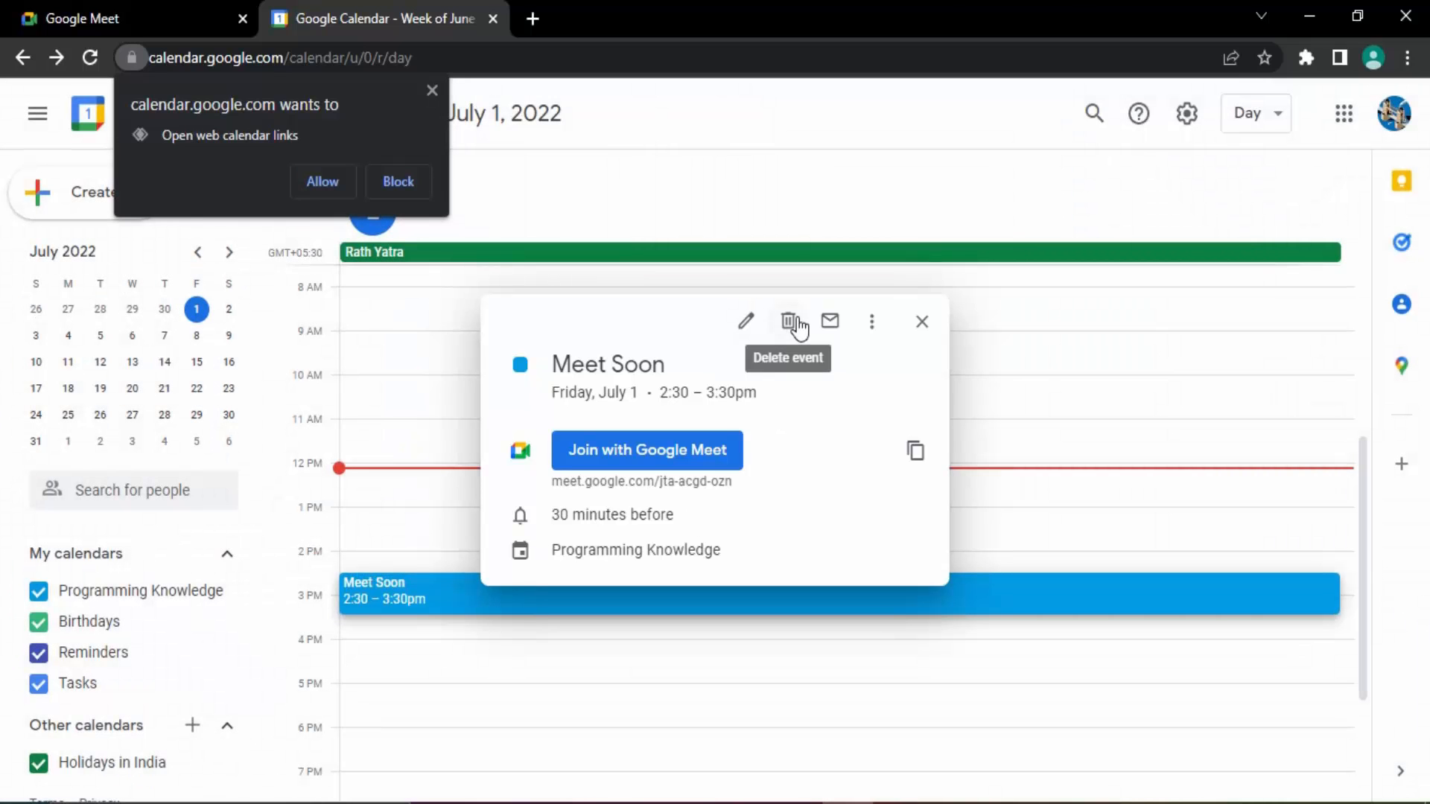
left_click(788, 321)
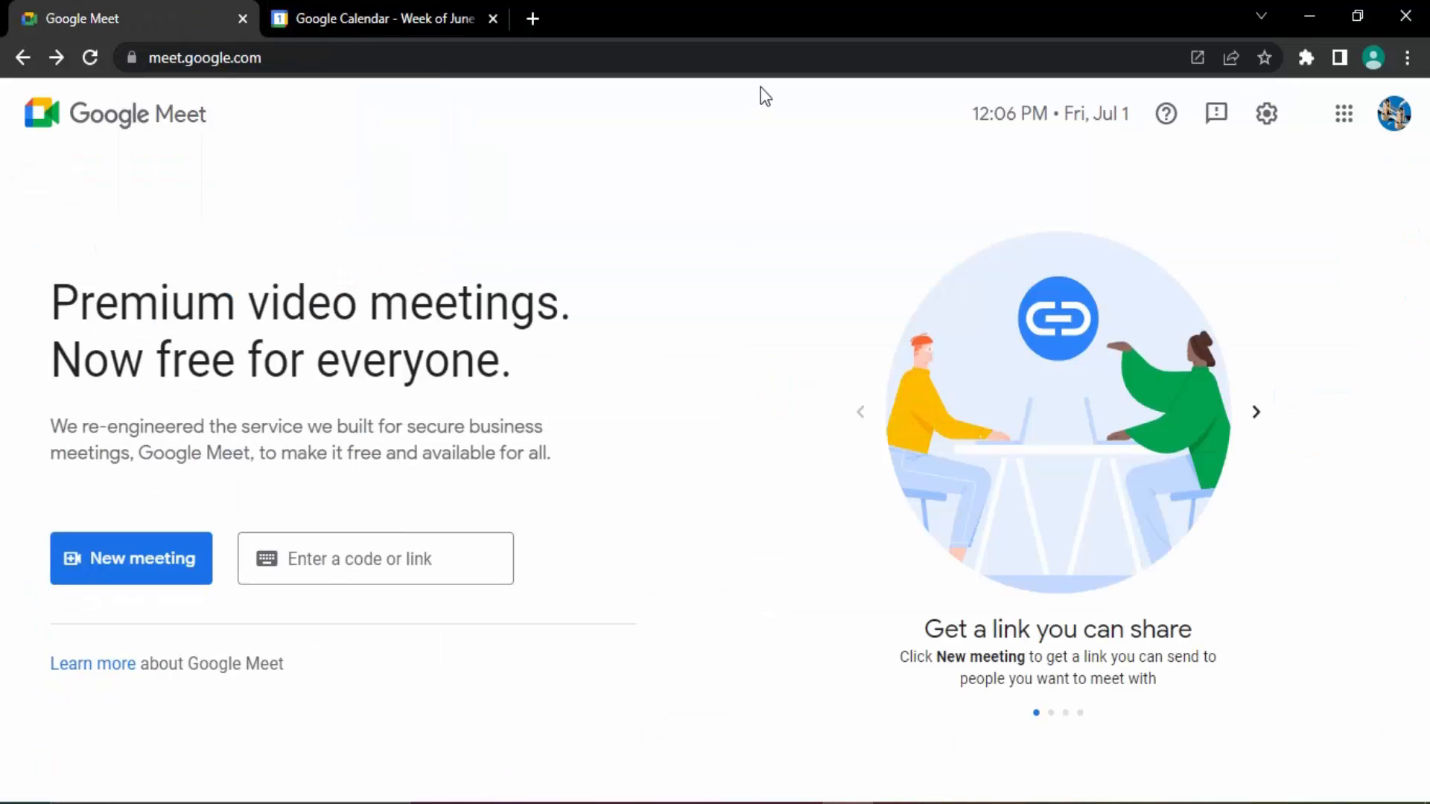
mouse_move(1053, 440)
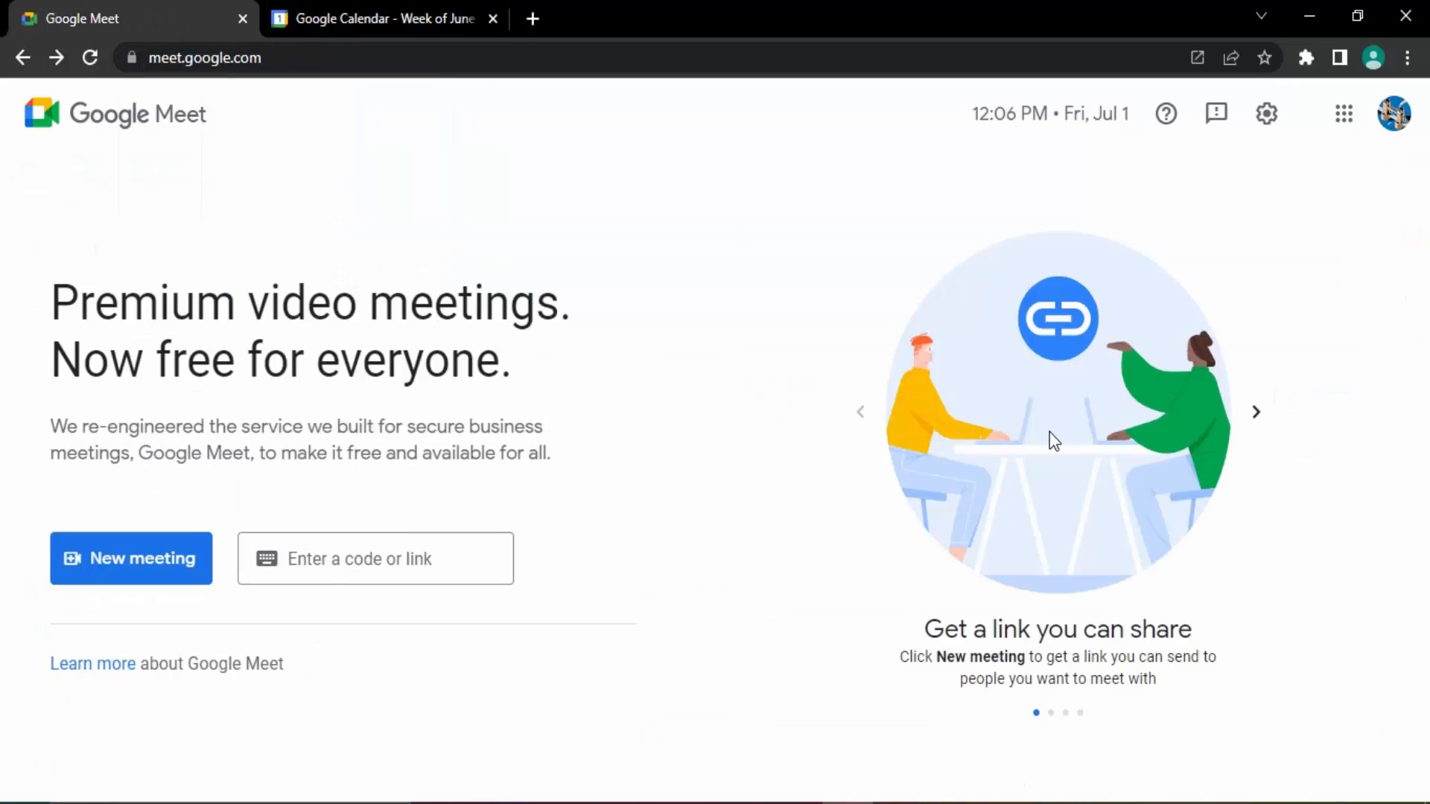